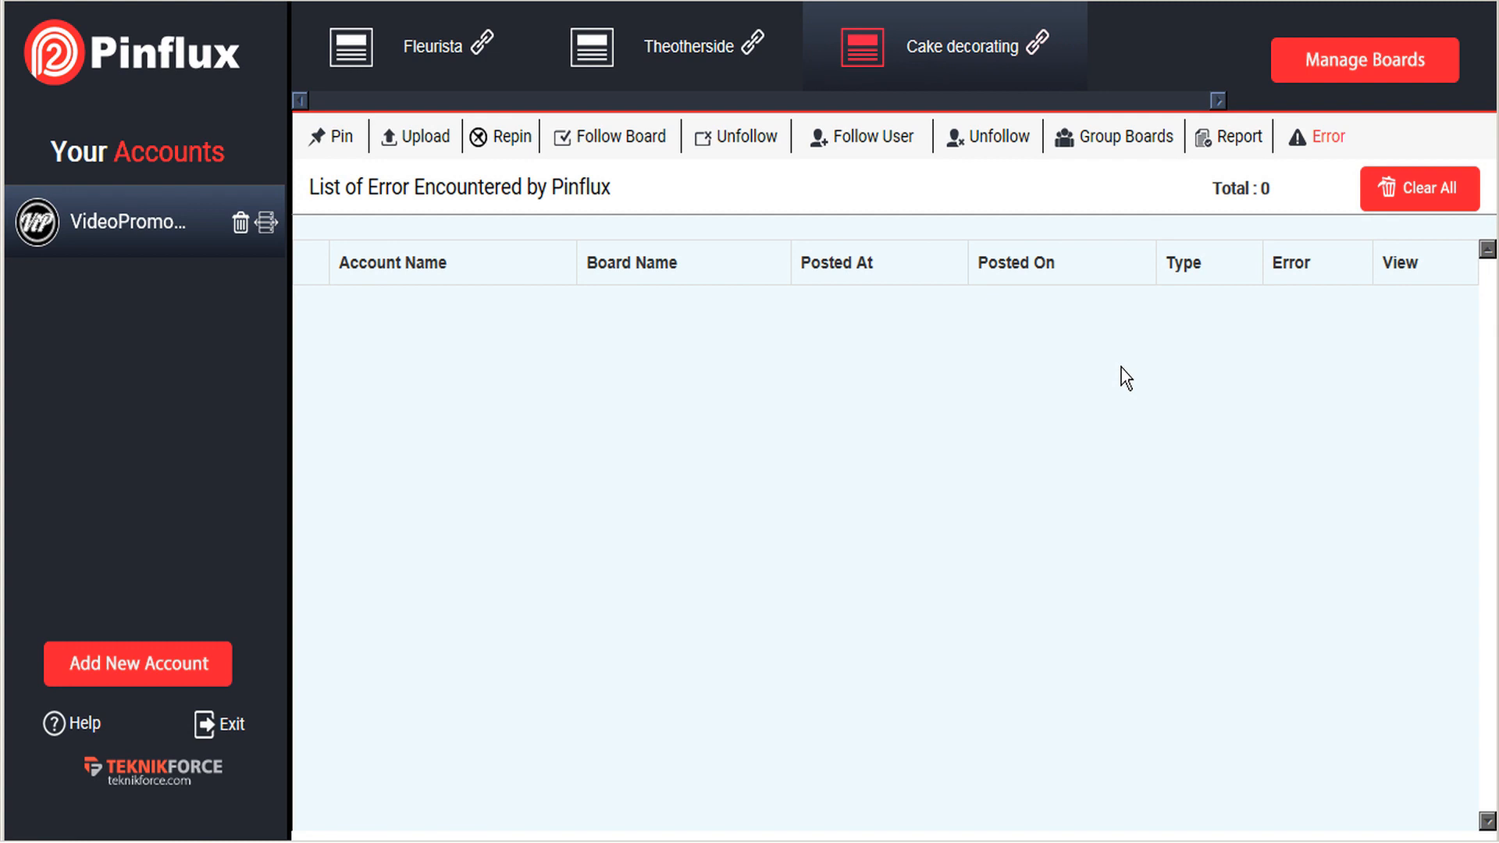
mouse_move(1217, 184)
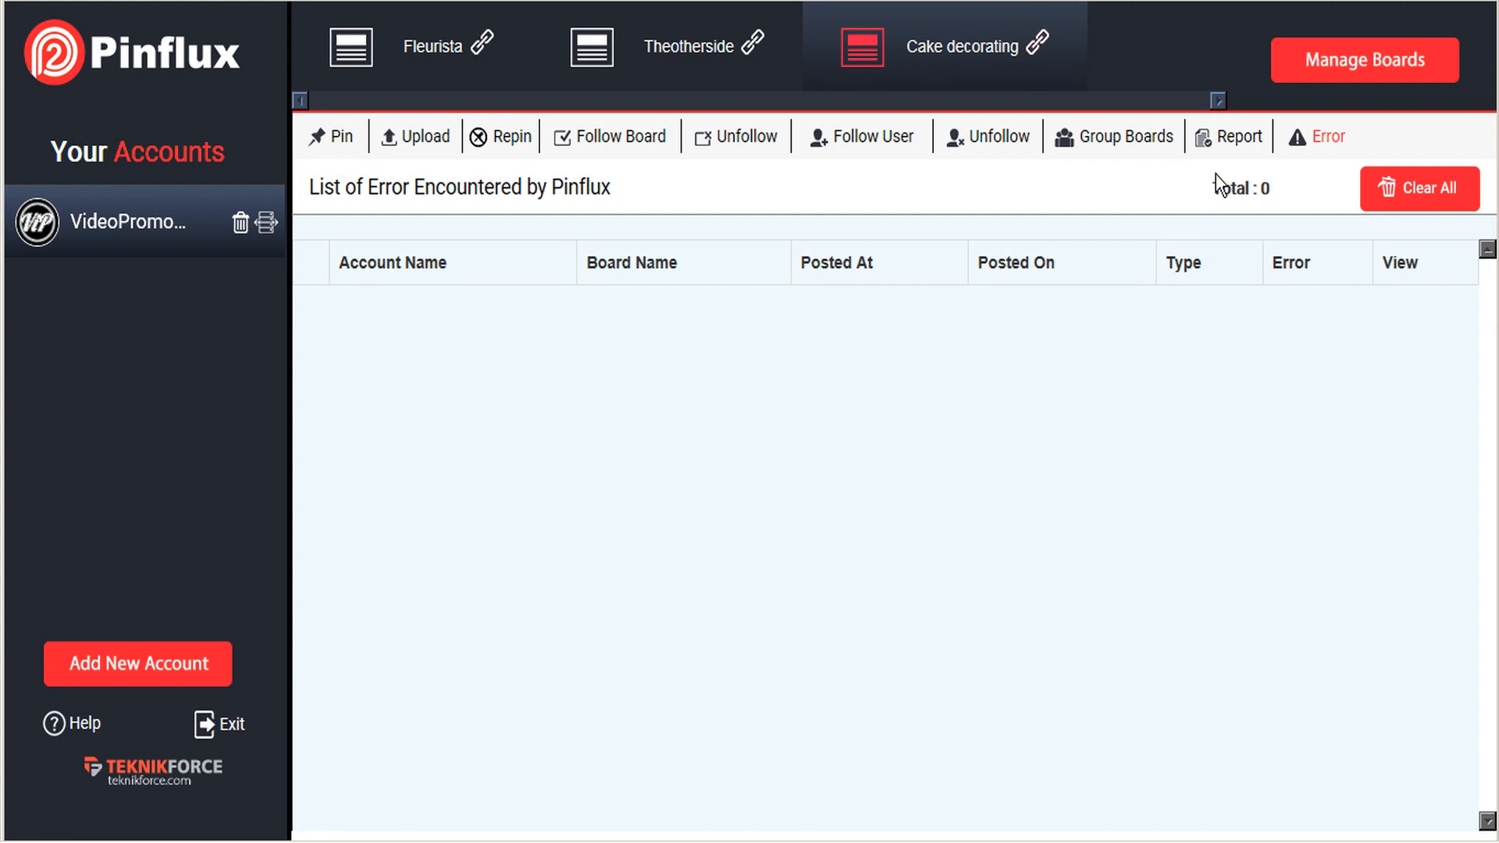
mouse_move(1161, 343)
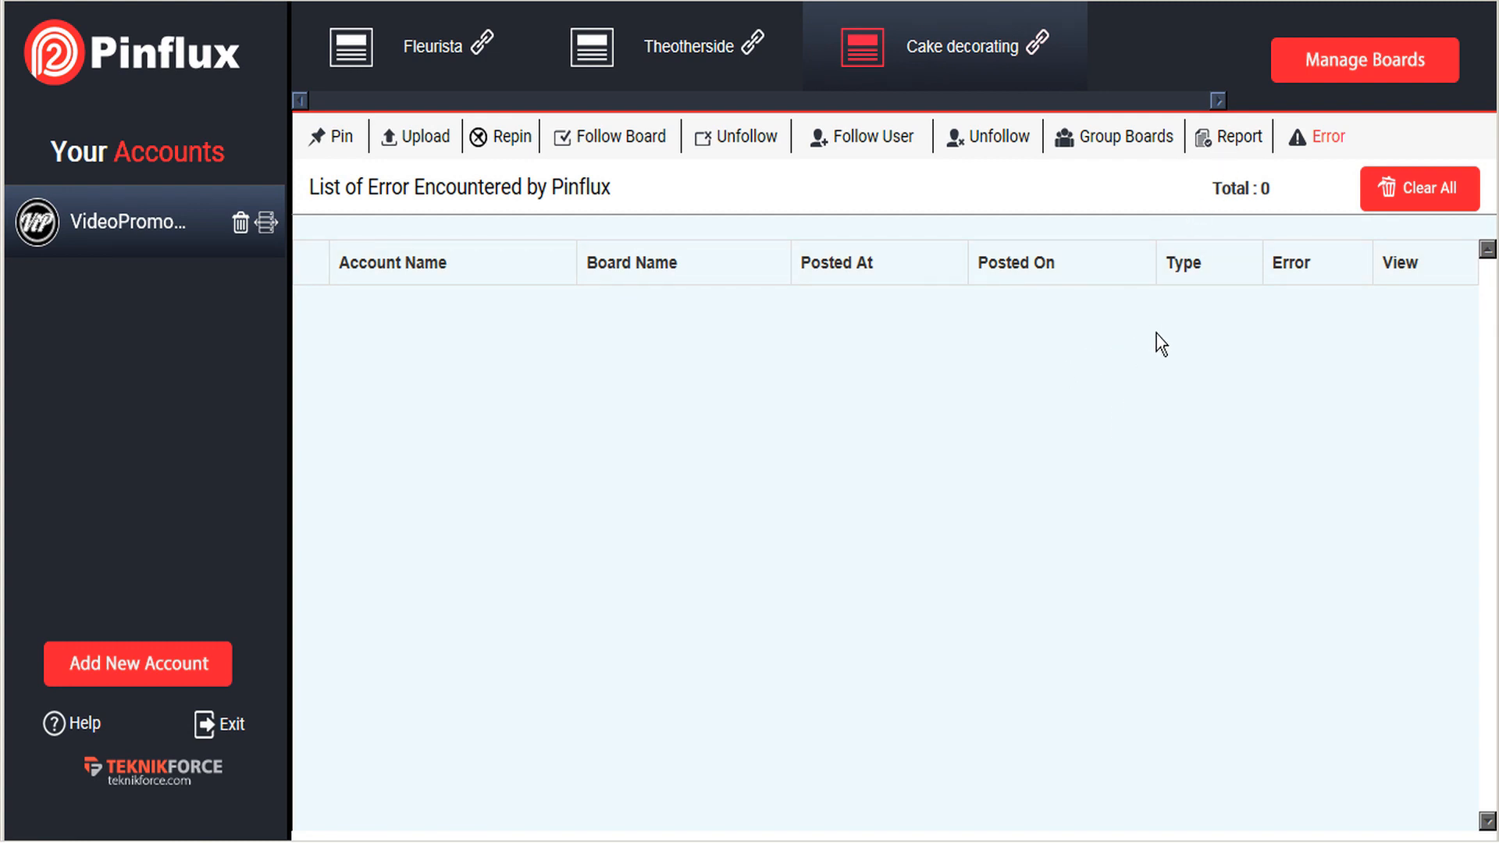
mouse_move(1225, 156)
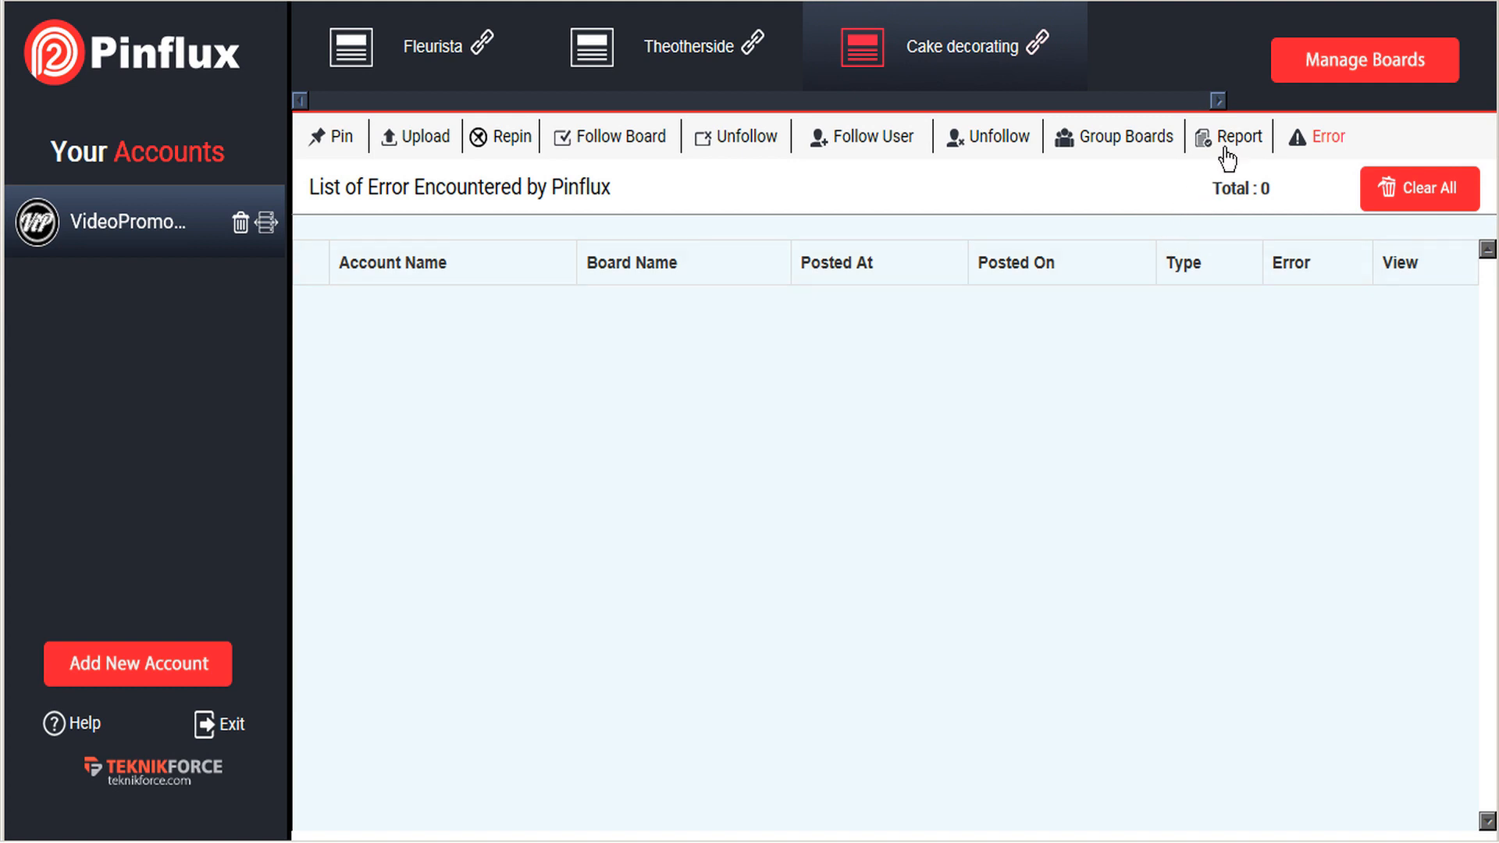
Step: Show the Report log listing seven completed pins, repins, uploads and follows
left_click(1239, 137)
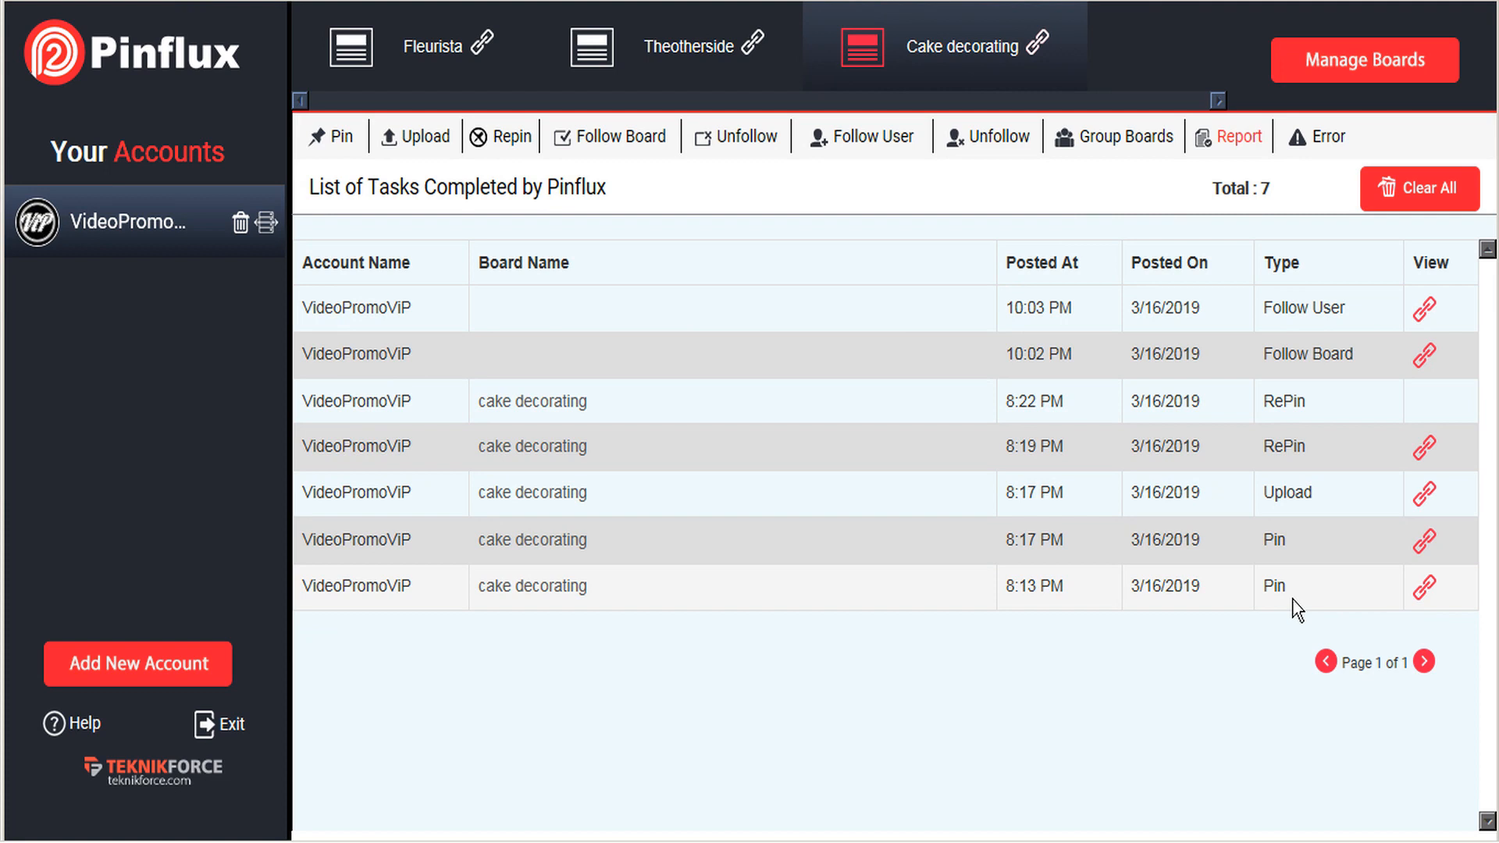
mouse_move(1291, 567)
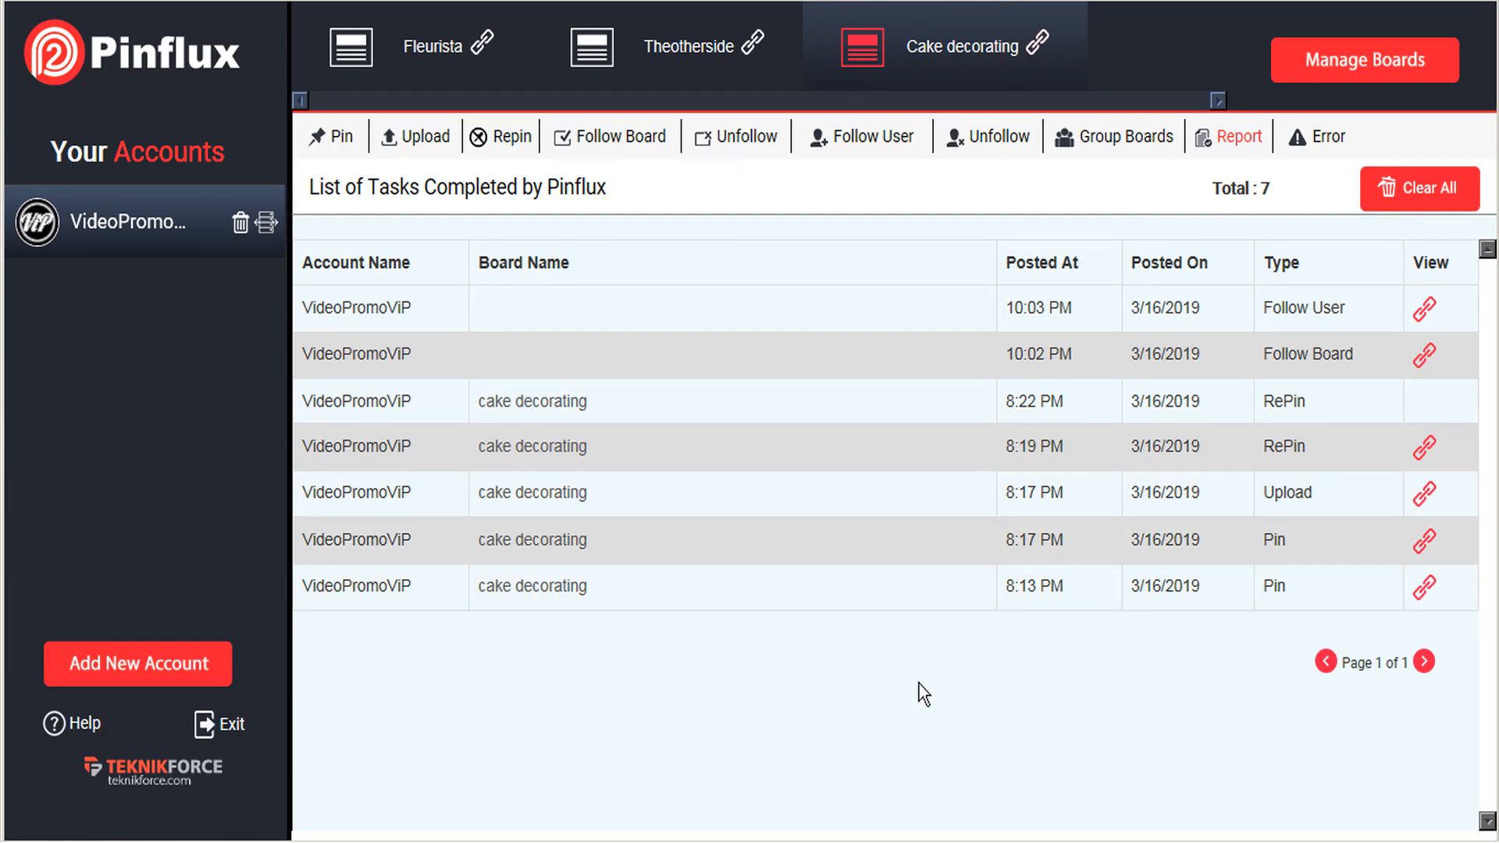
mouse_move(1249, 221)
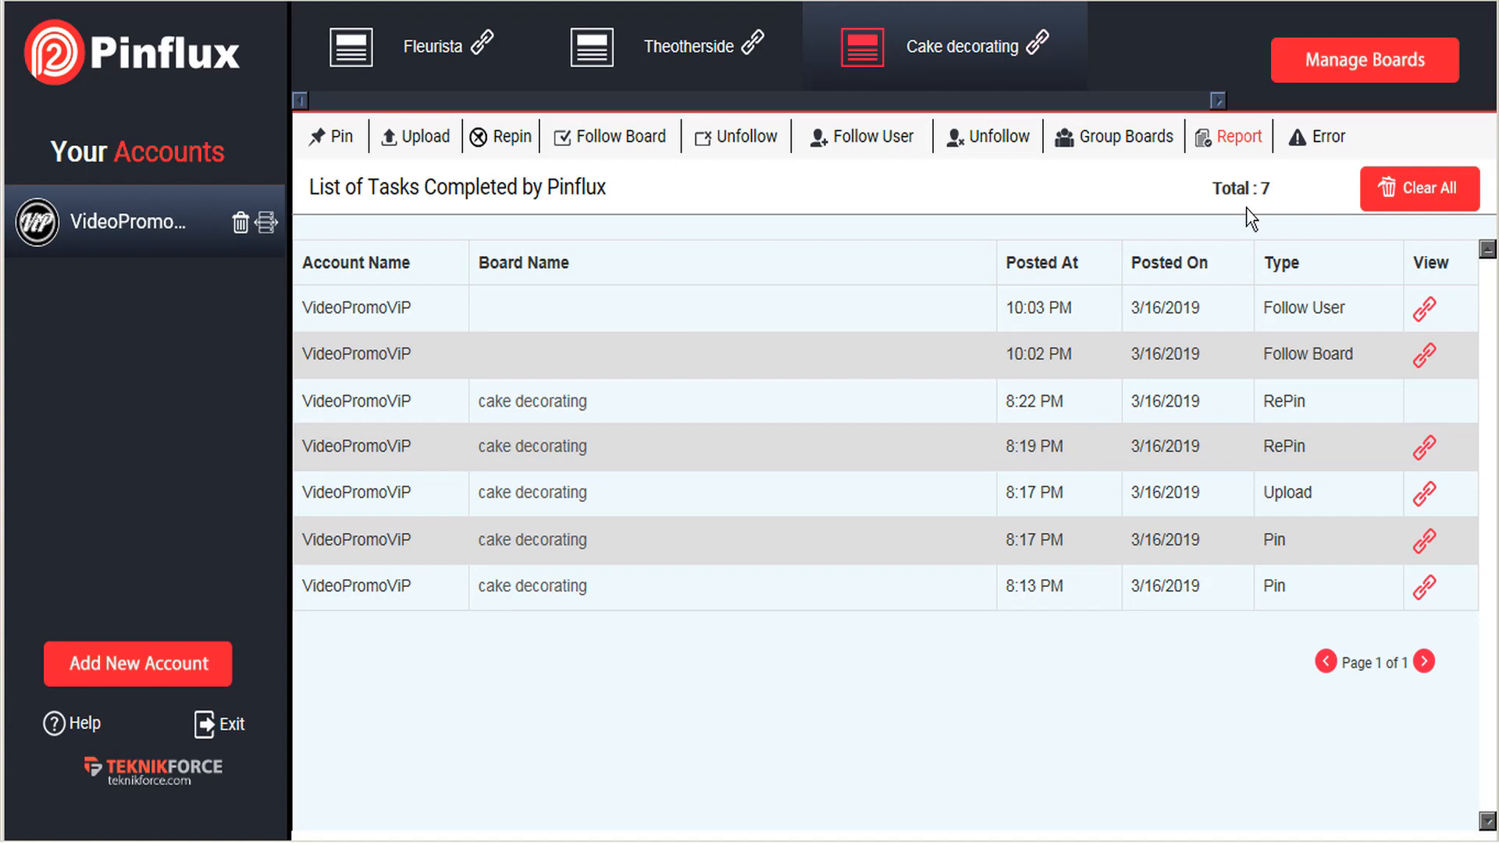
Step: Return to the Error list, which still shows 0 errors
left_click(1330, 137)
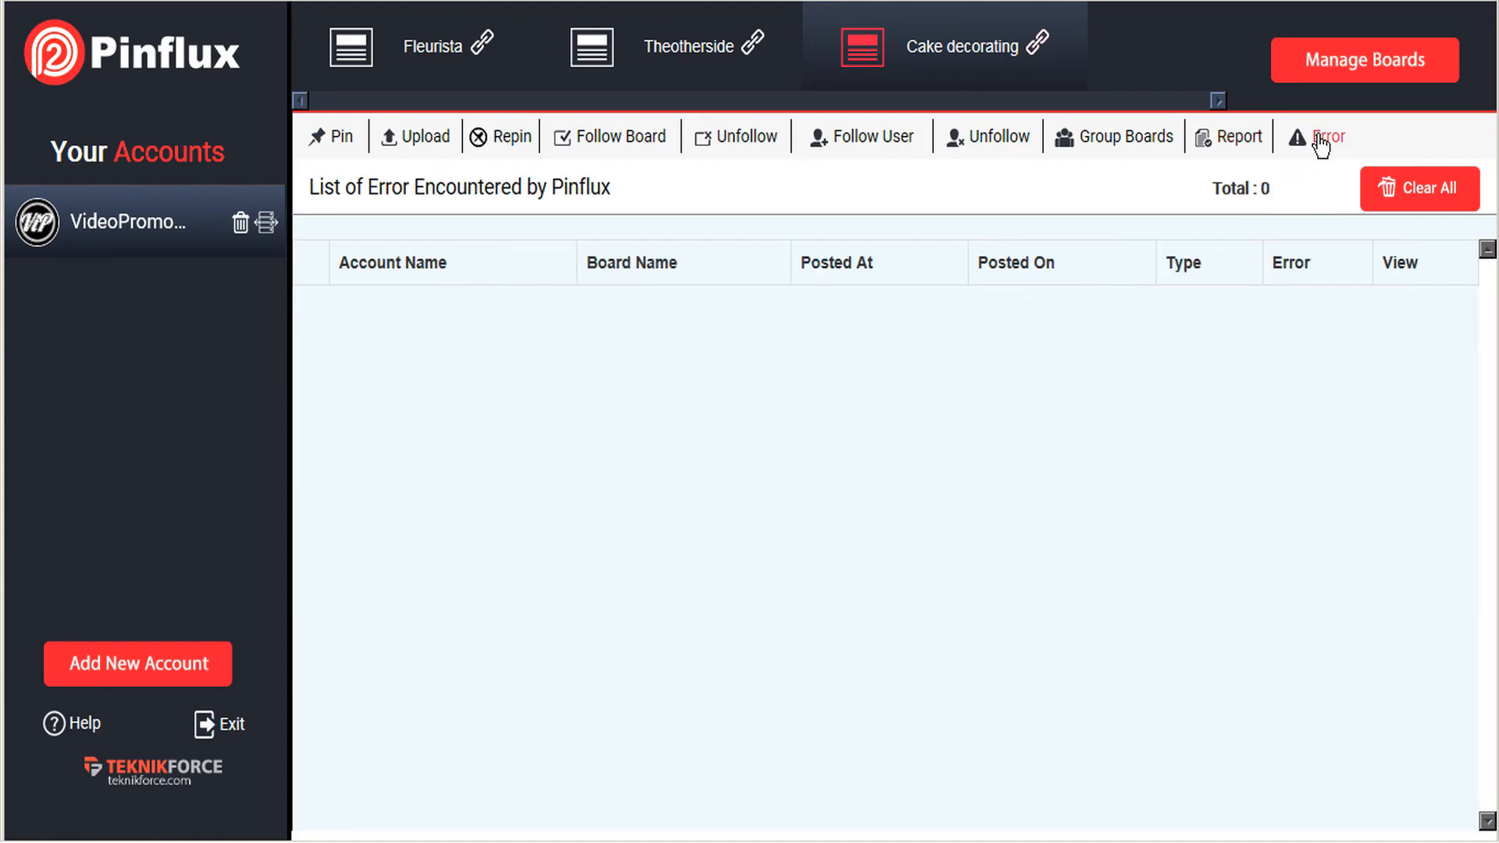
mouse_move(1015, 646)
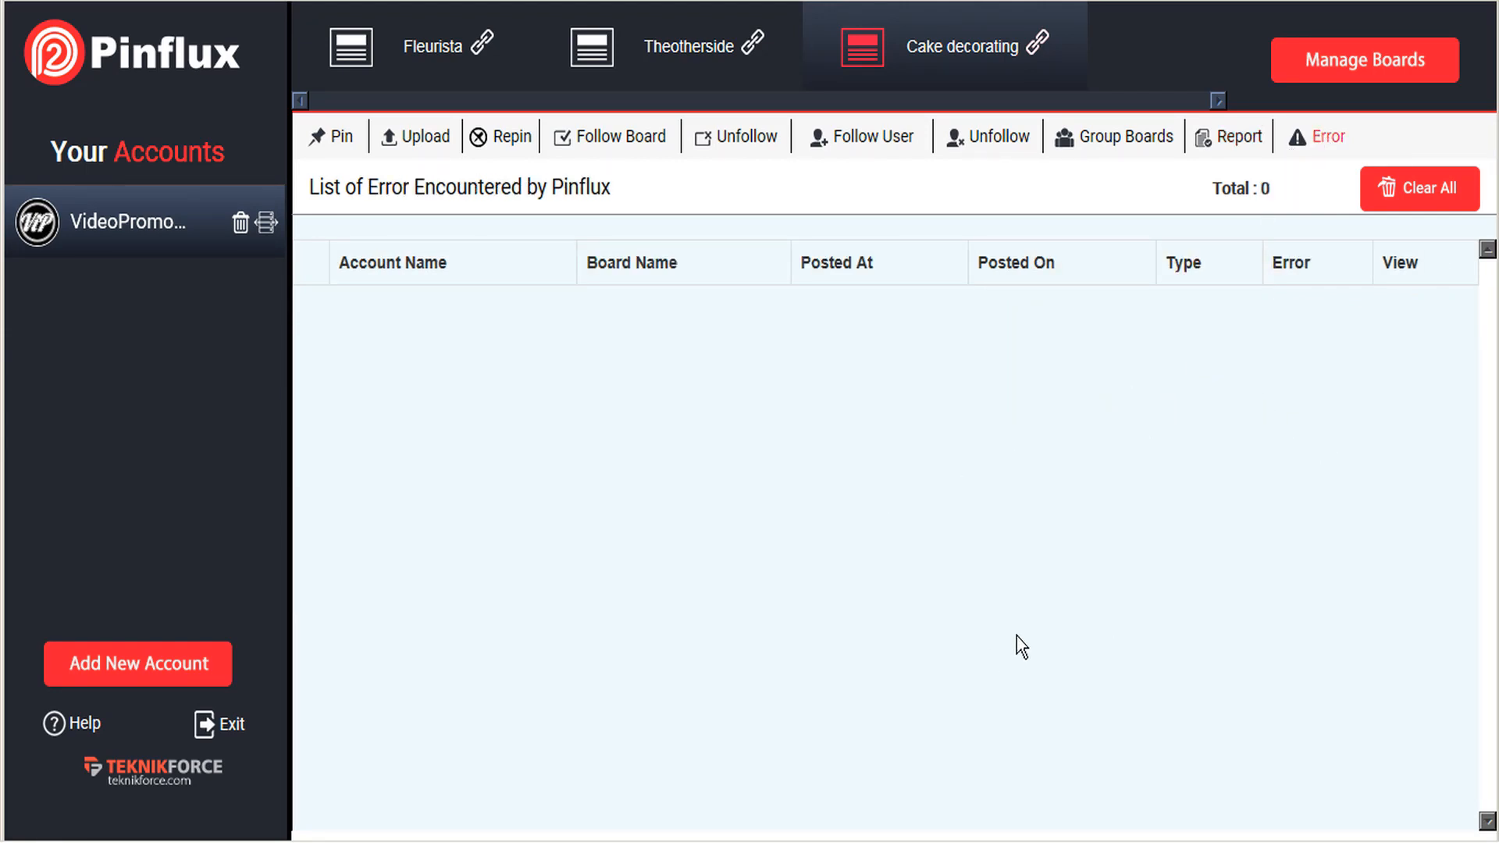
mouse_move(1017, 616)
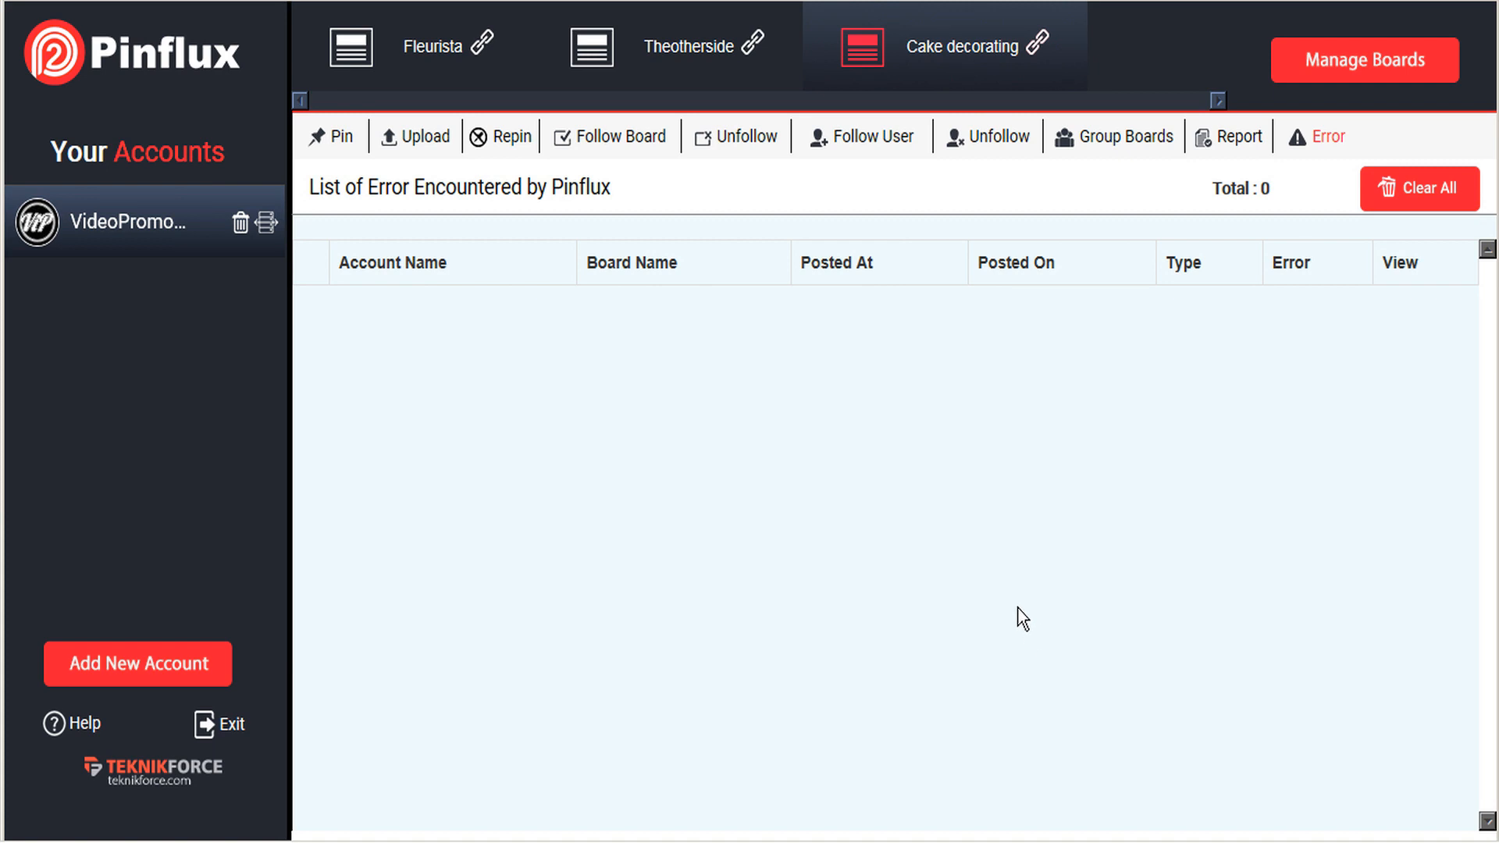
mouse_move(1008, 604)
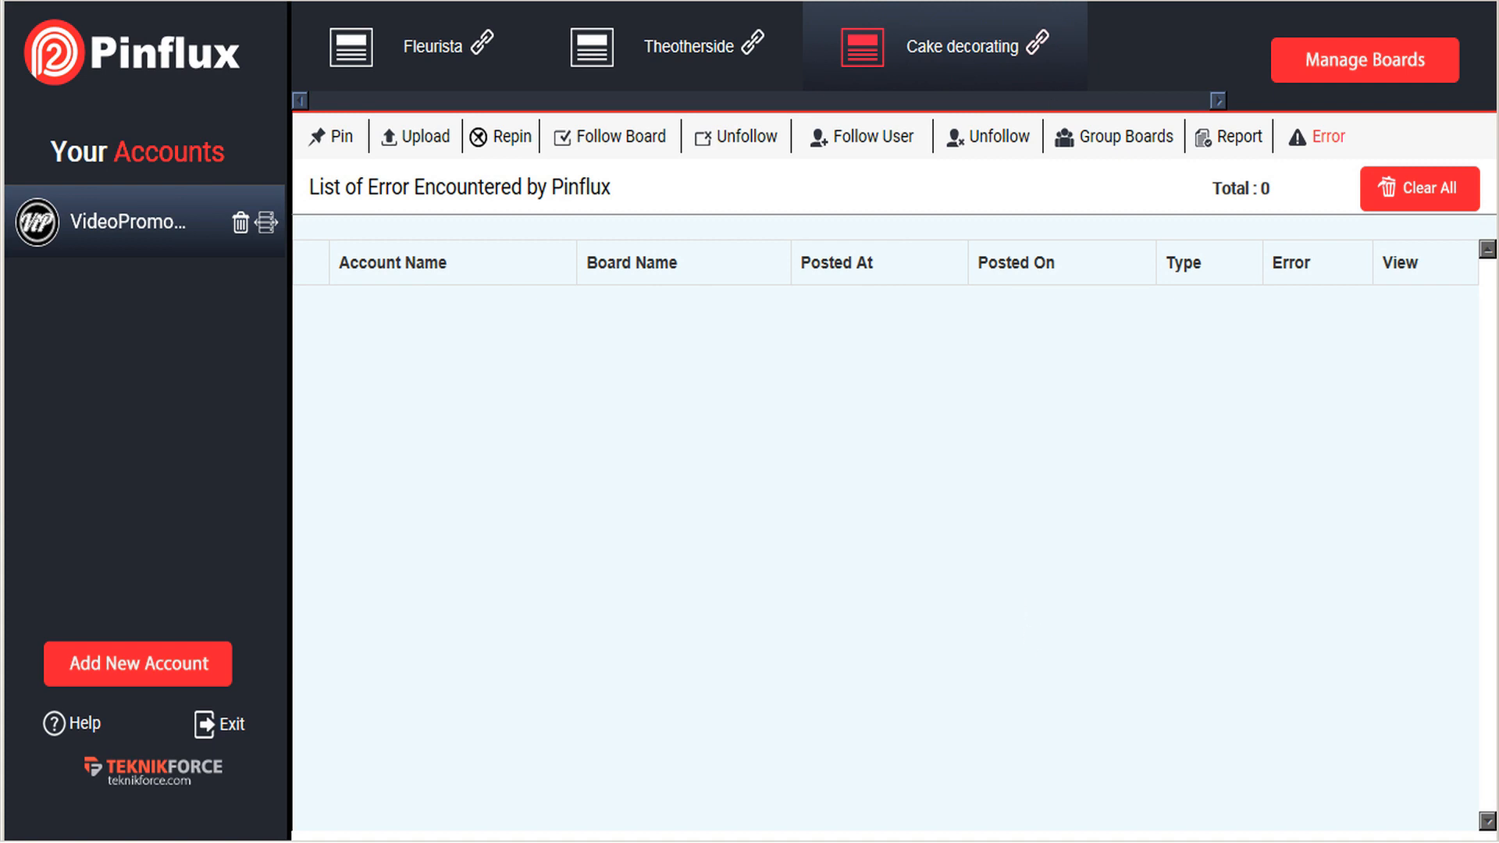
Step: Switch to the Theotherside board to show its two exceeded-rate-limit pin errors
left_click(693, 44)
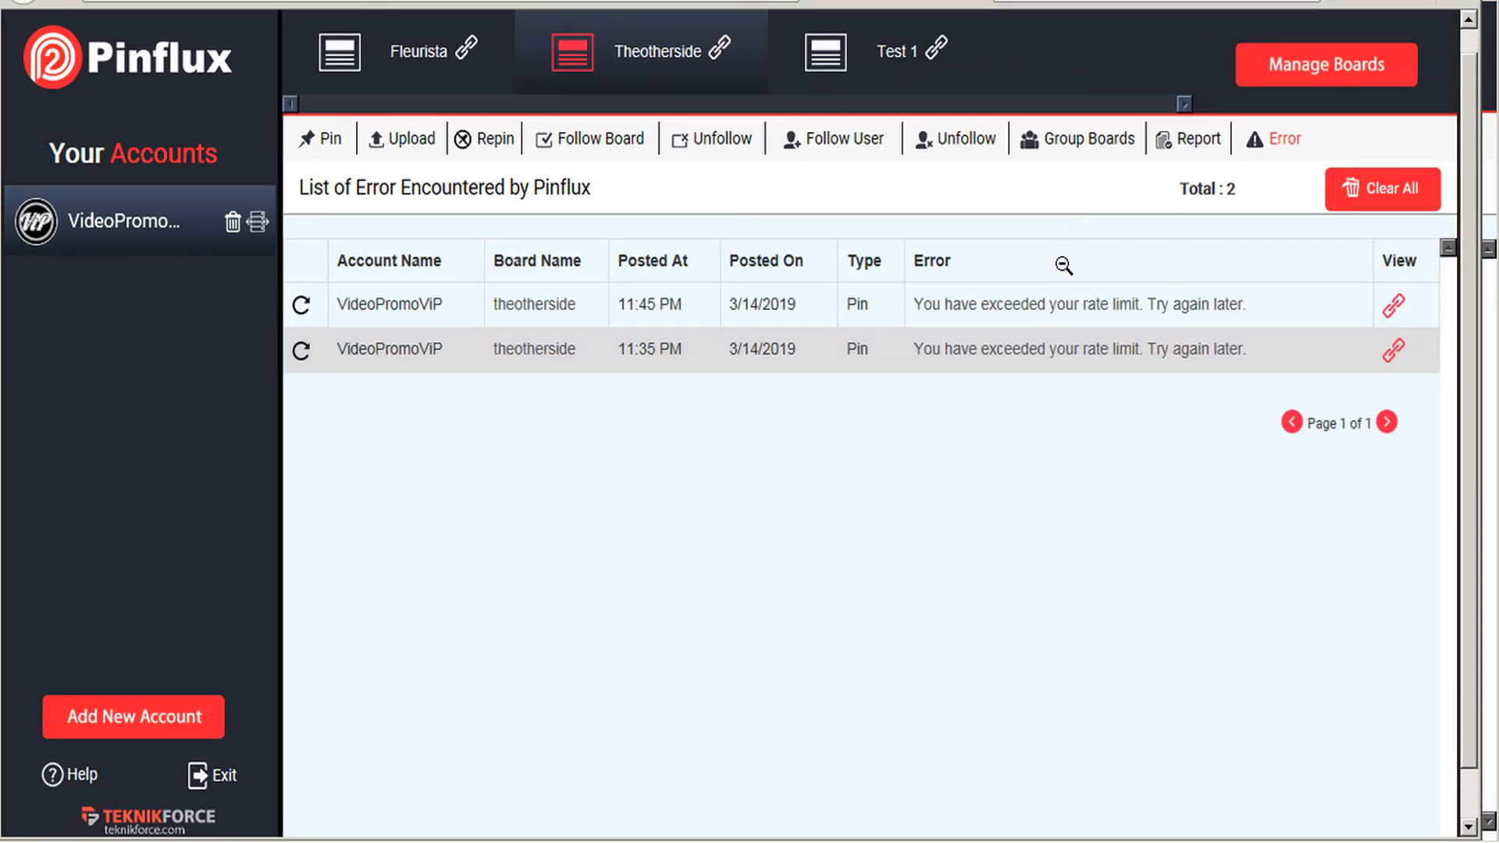
mouse_move(982, 305)
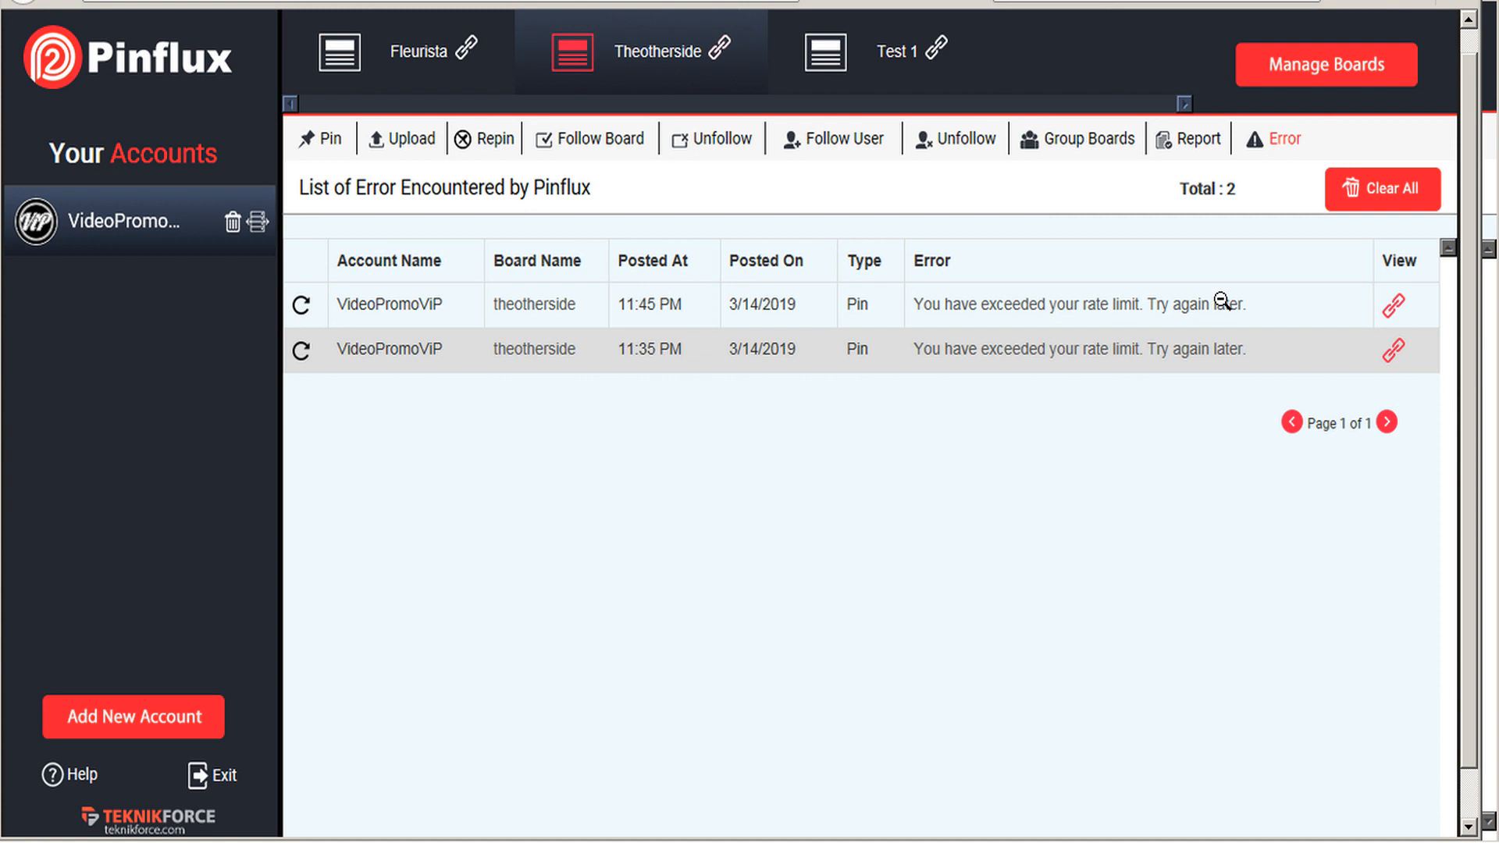
mouse_move(1137, 575)
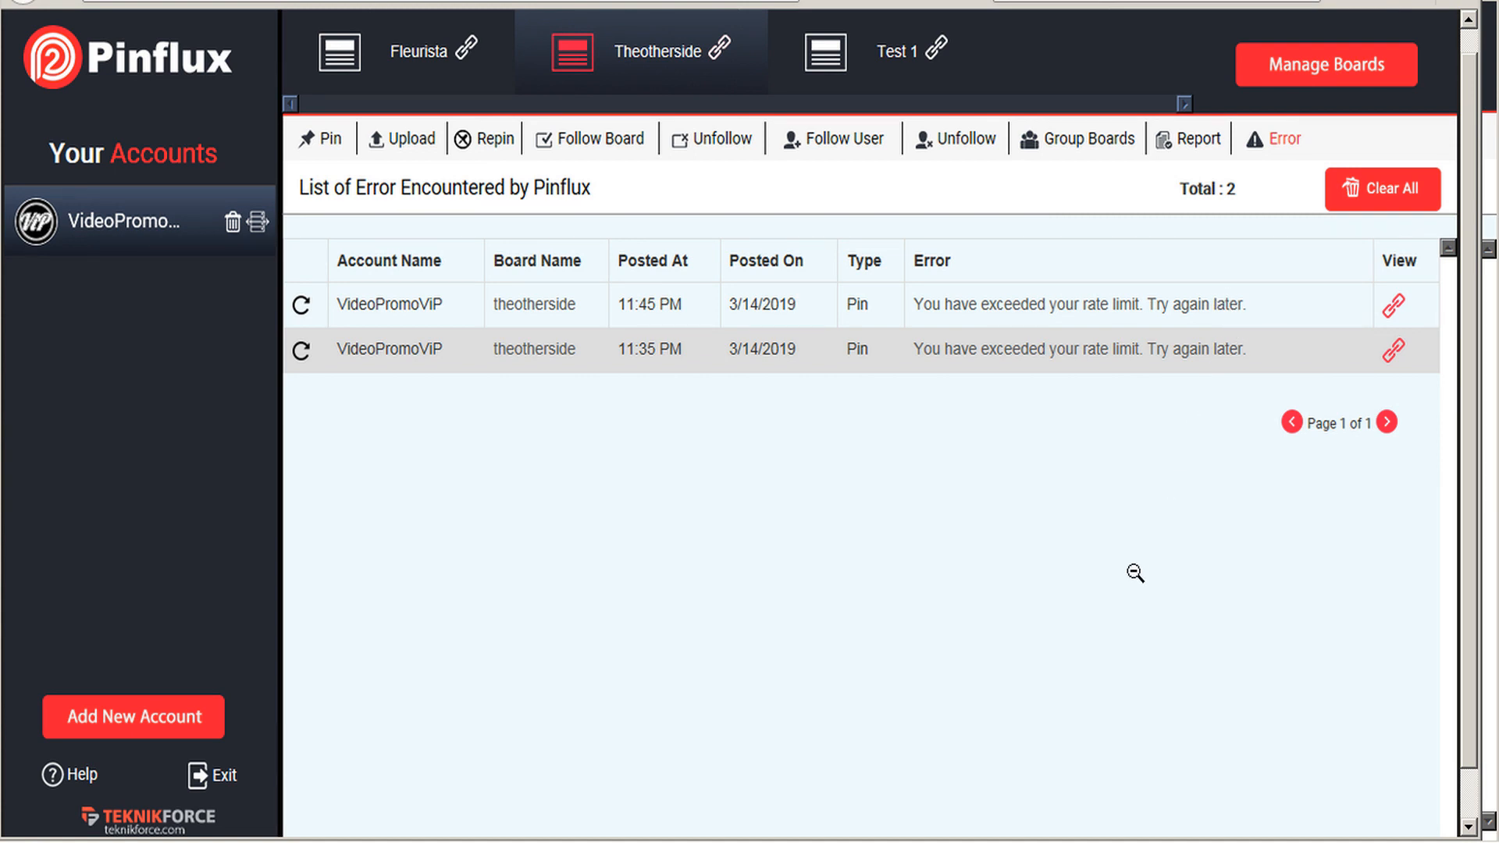
mouse_move(1002, 428)
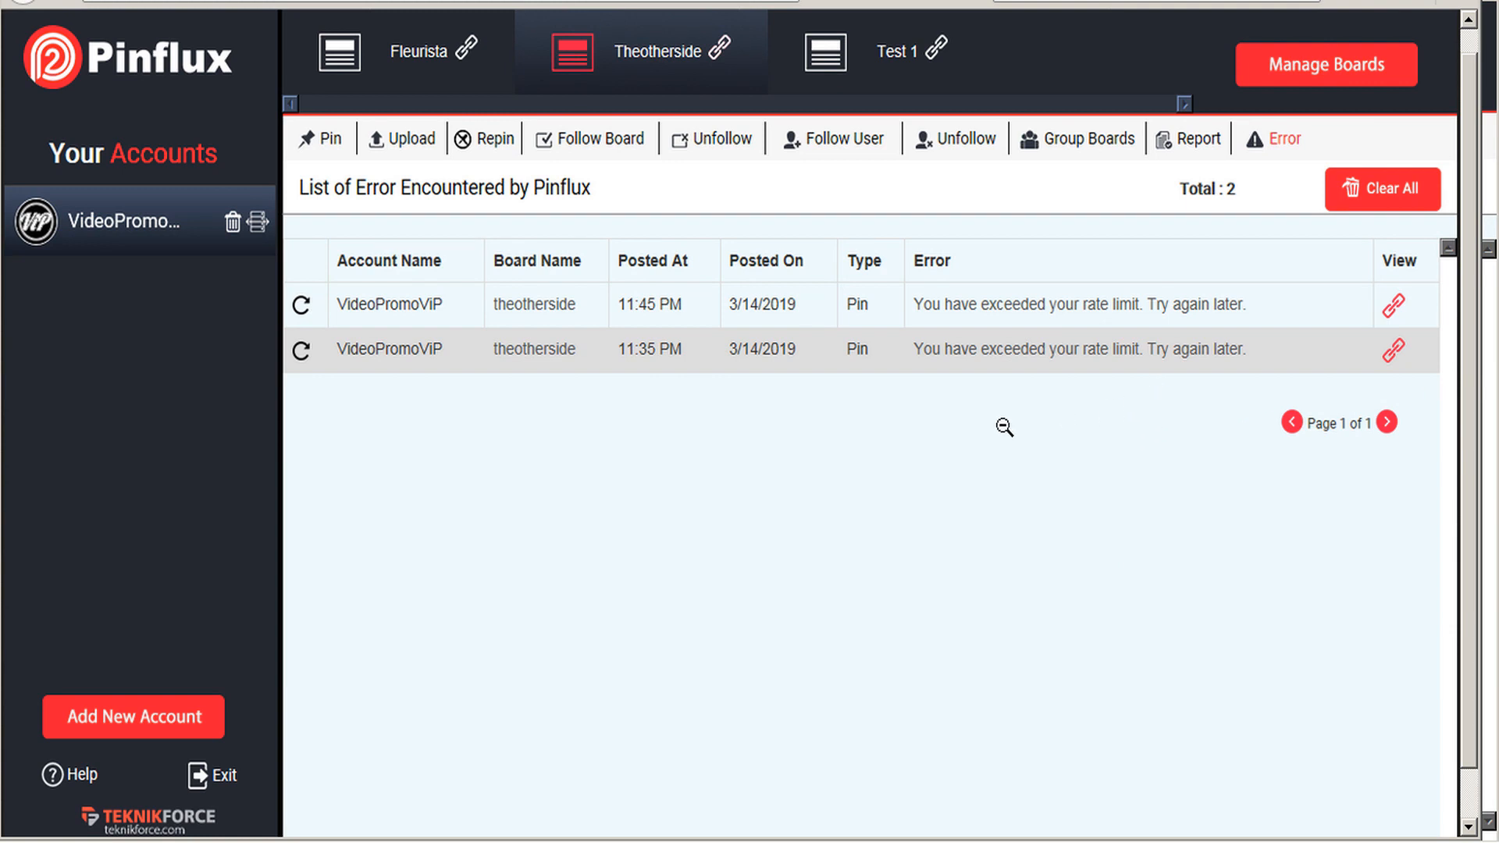
mouse_move(1002, 360)
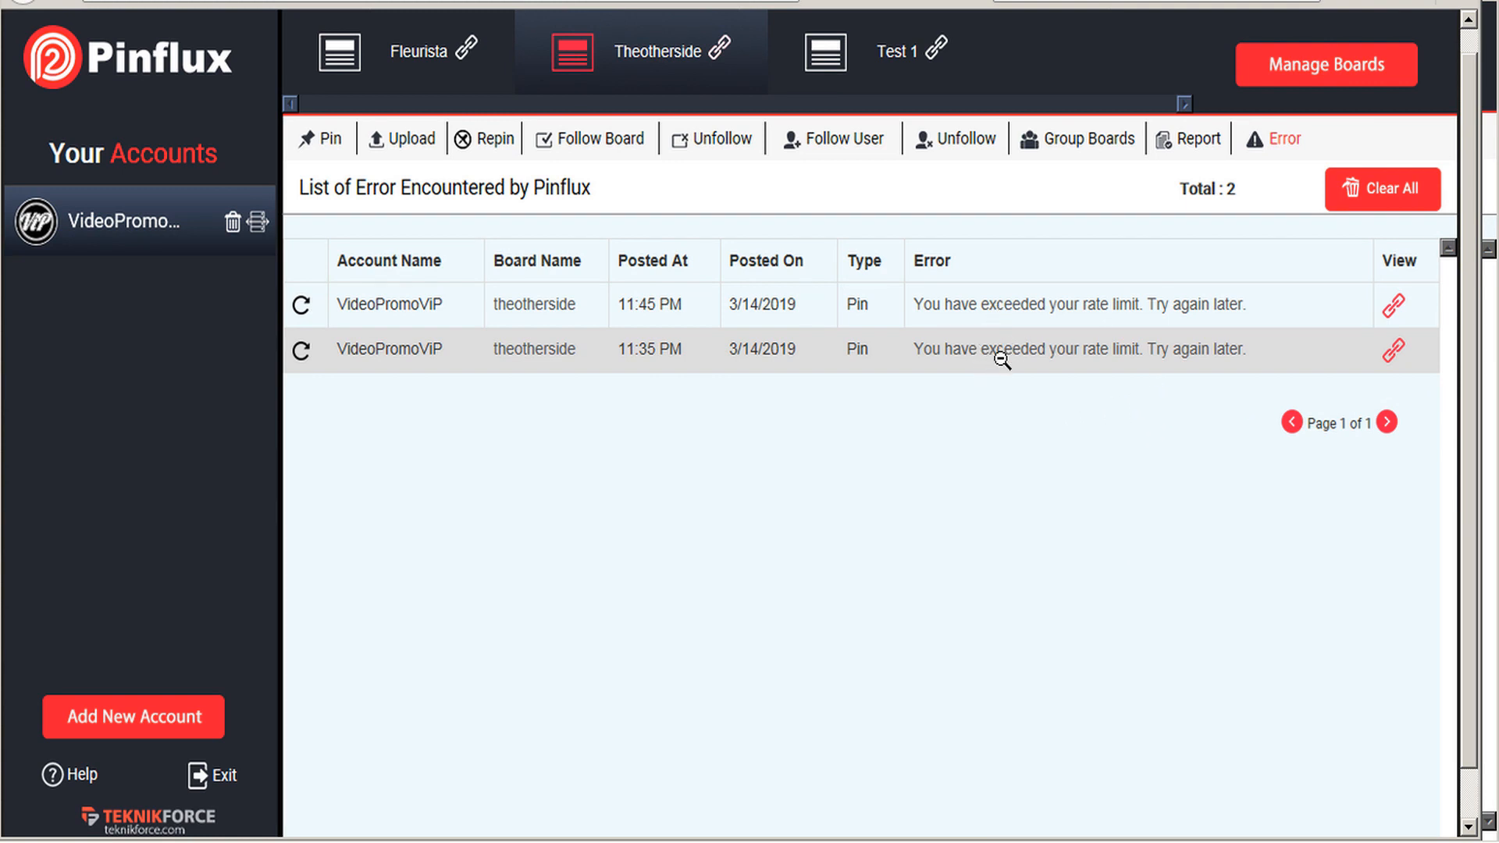
mouse_move(1129, 349)
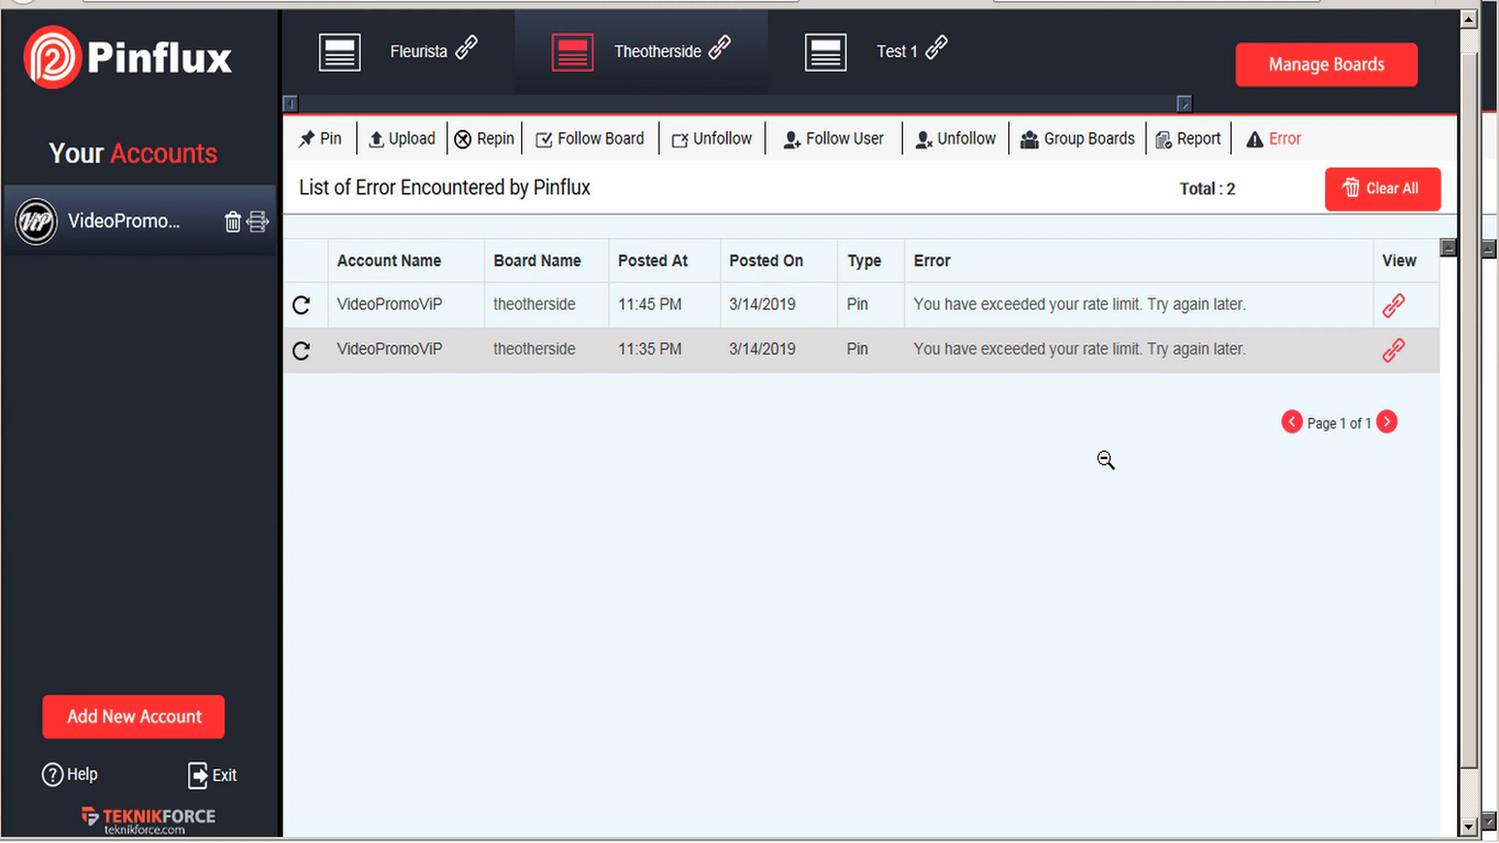
mouse_move(1085, 511)
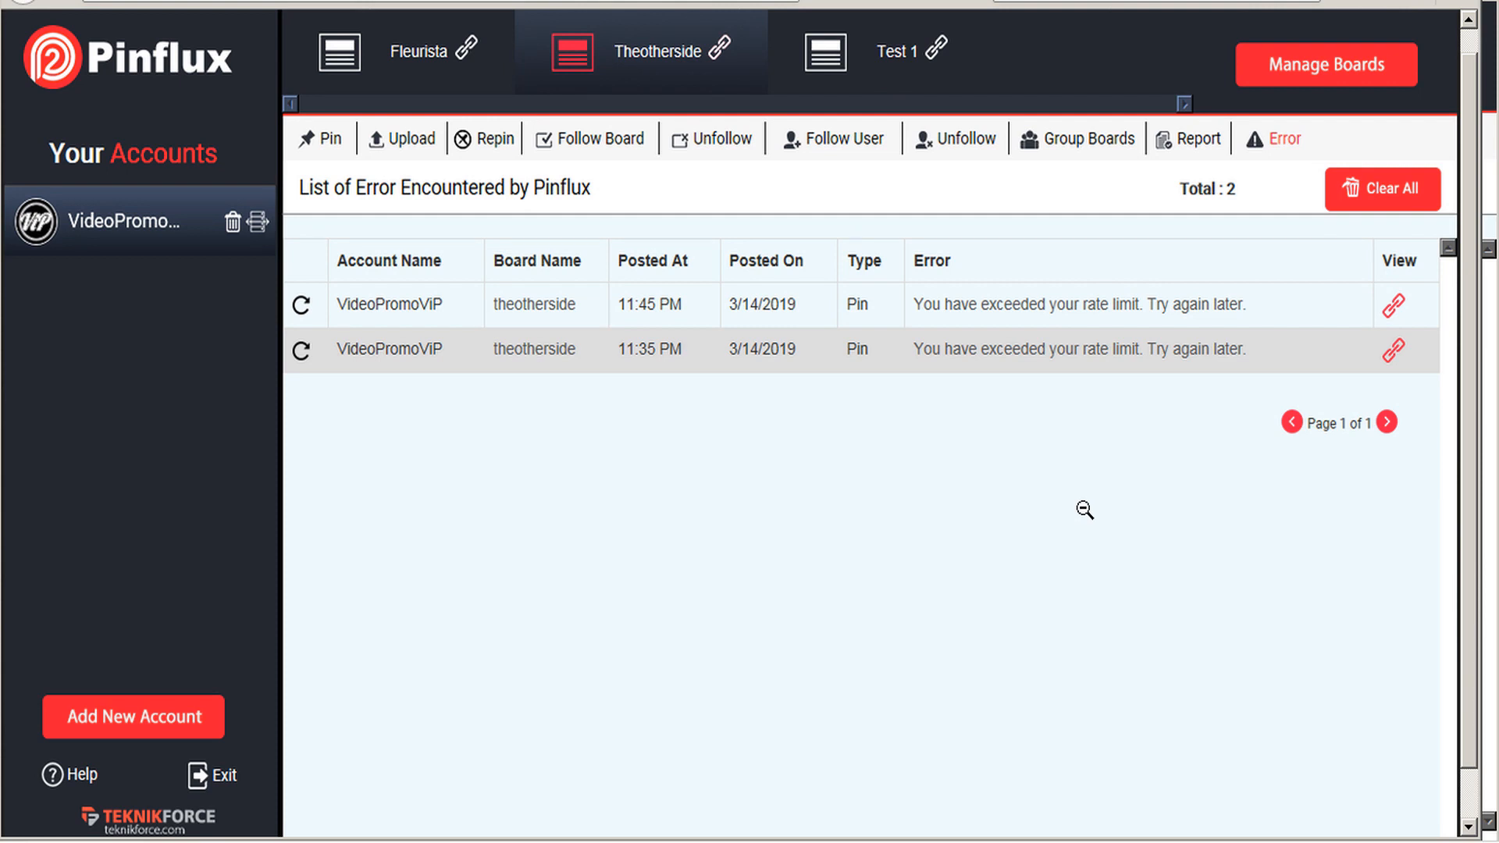
mouse_move(999, 481)
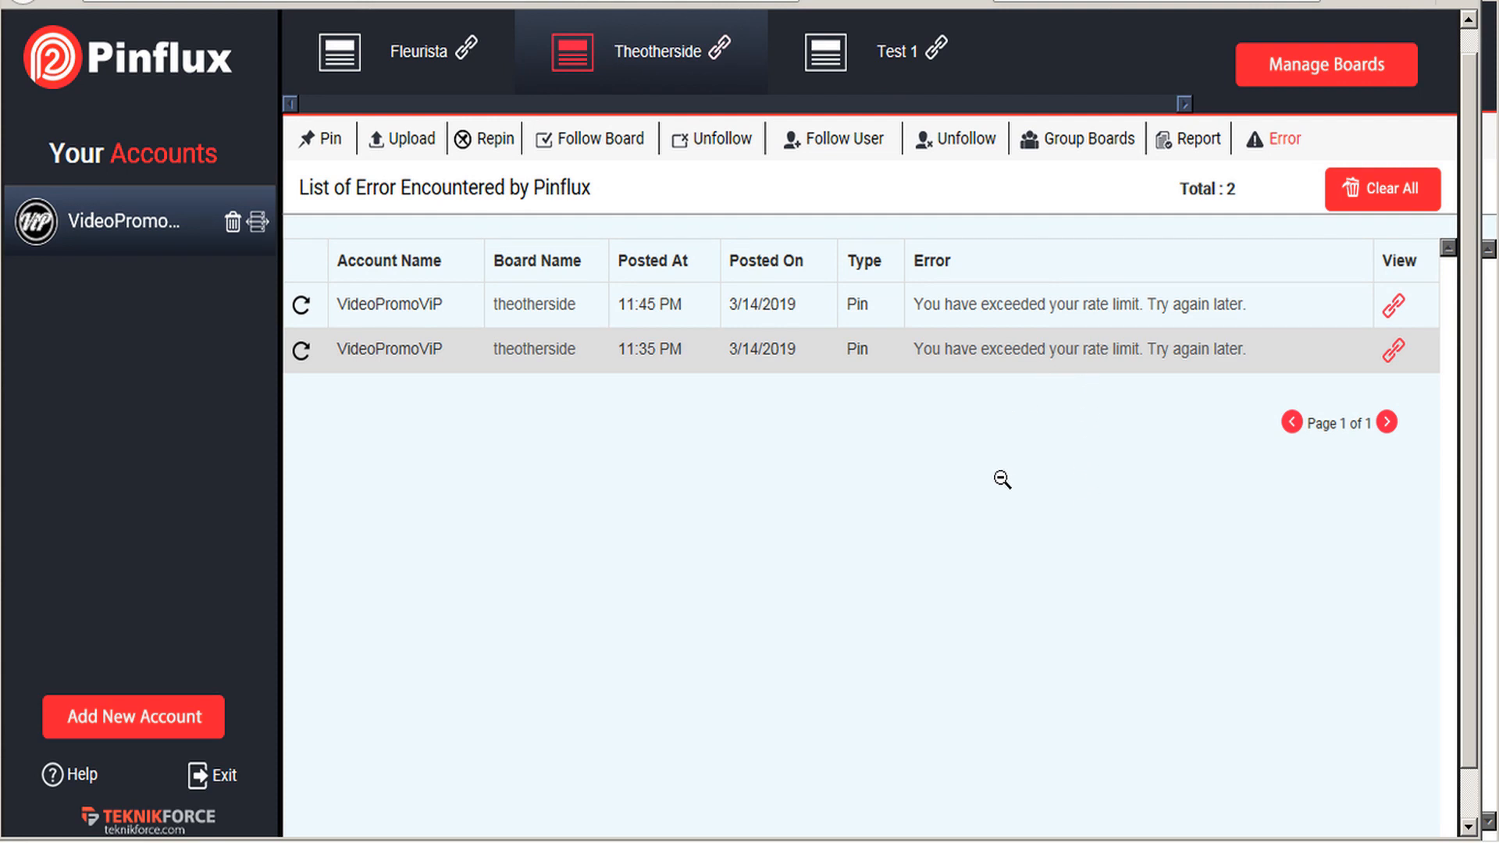
mouse_move(1002, 505)
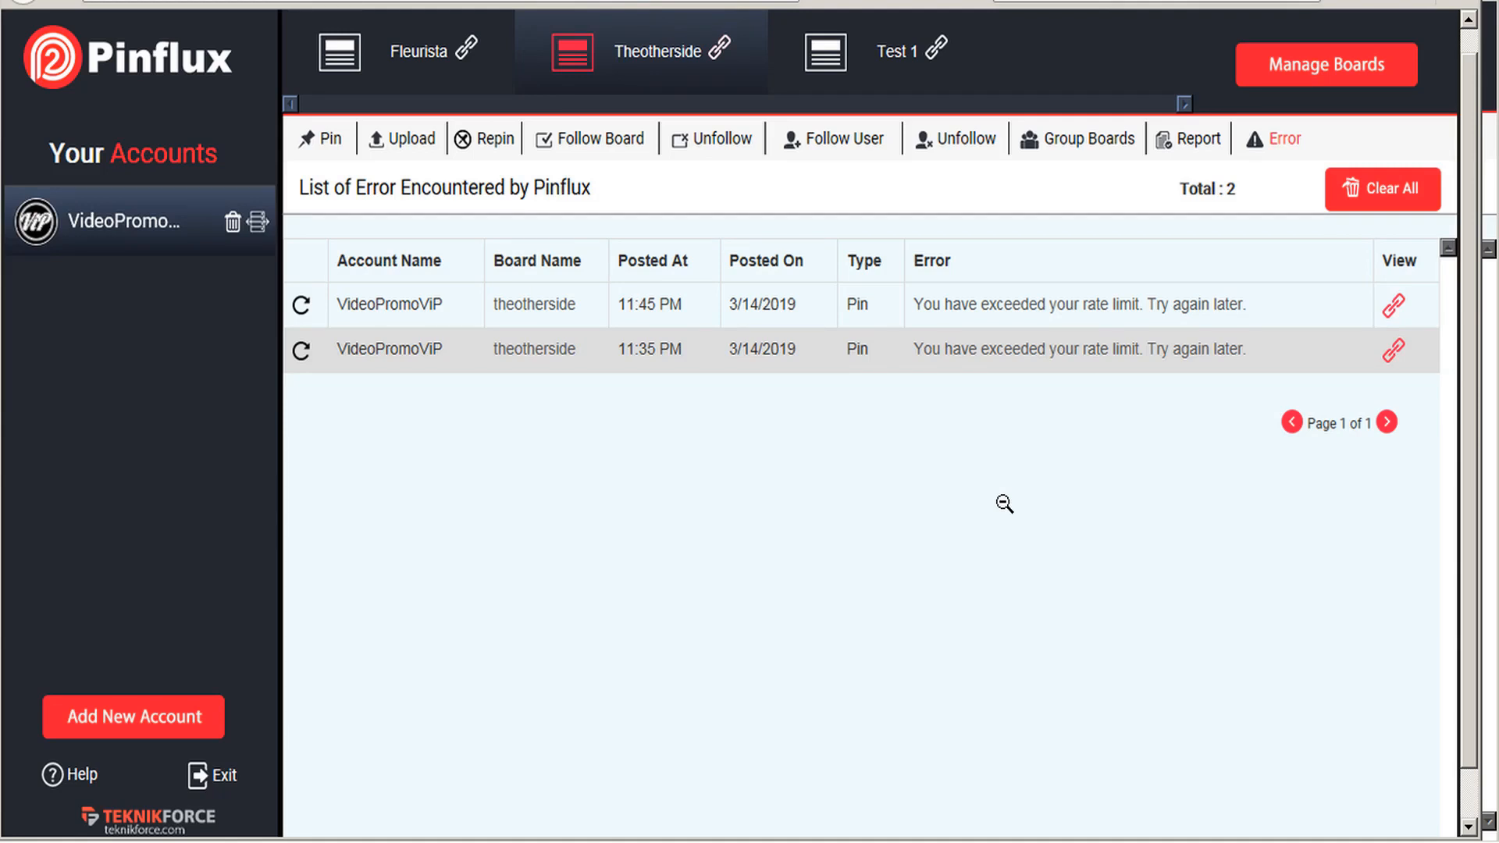